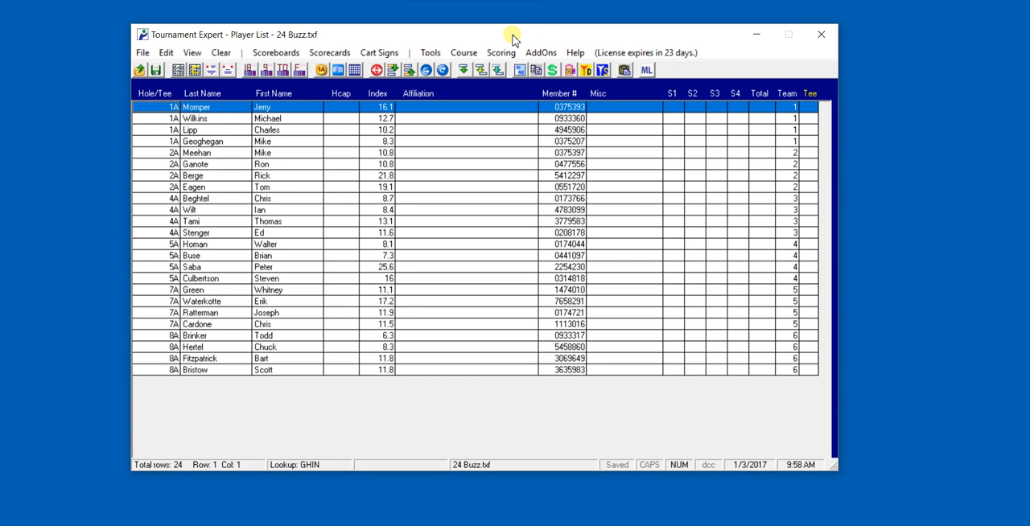
mouse_move(501, 38)
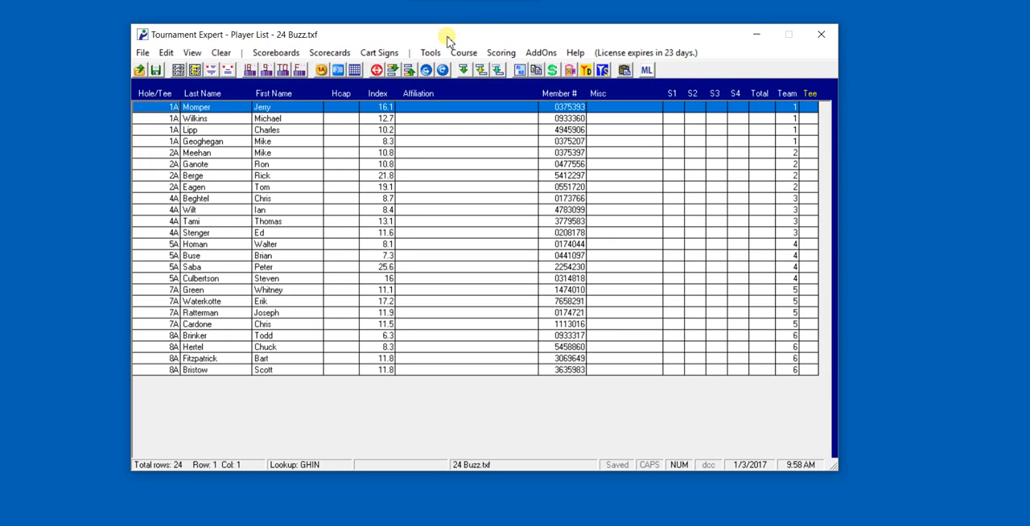
Step: Start the Match Play Pairings tool from the Tools menu for the 24-player list
click(429, 52)
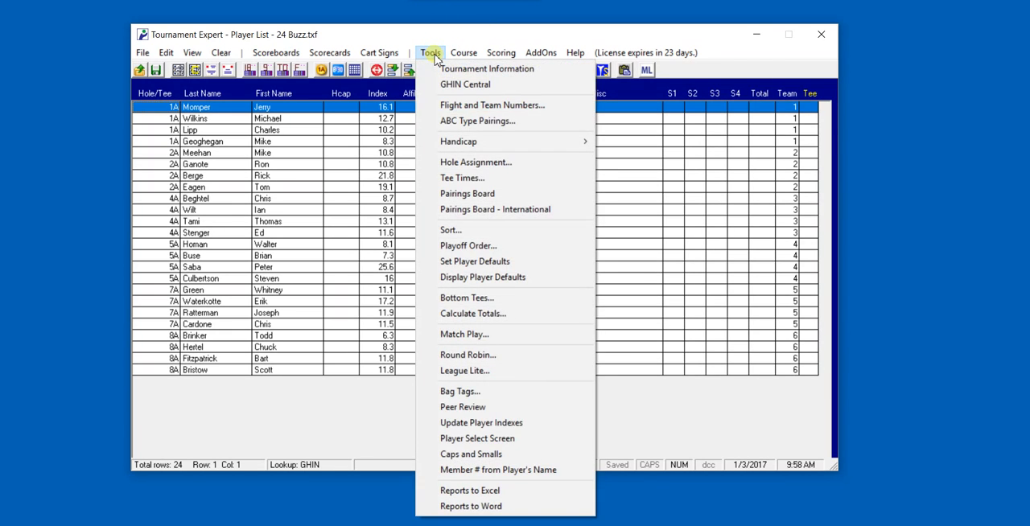
mouse_move(464, 335)
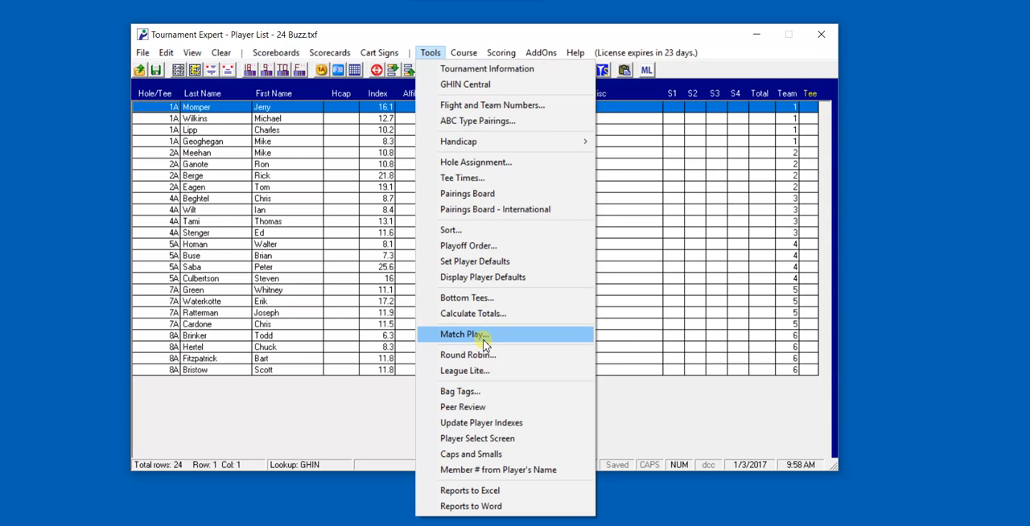
click(463, 335)
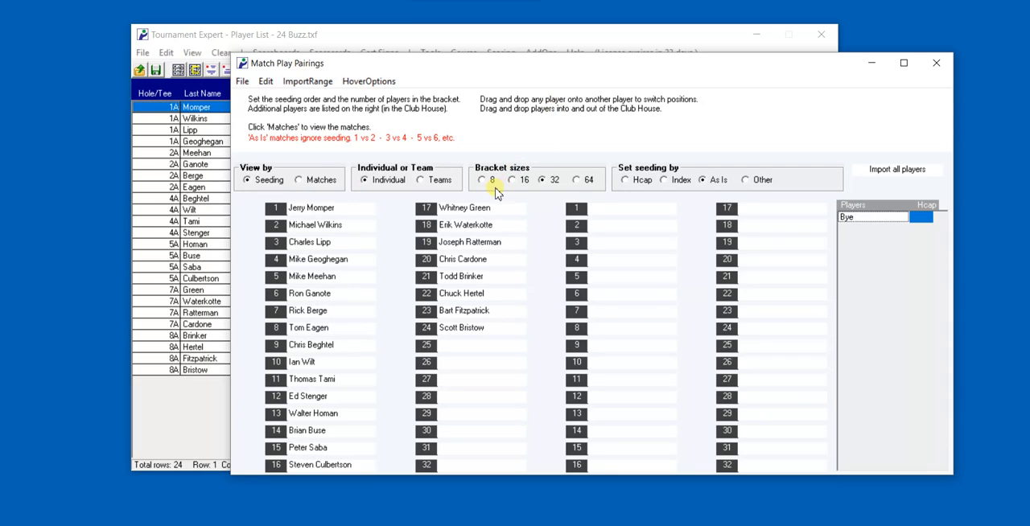
Step: Try 32- and 64-player bracket sizes, then settle on 8-player brackets
click(482, 179)
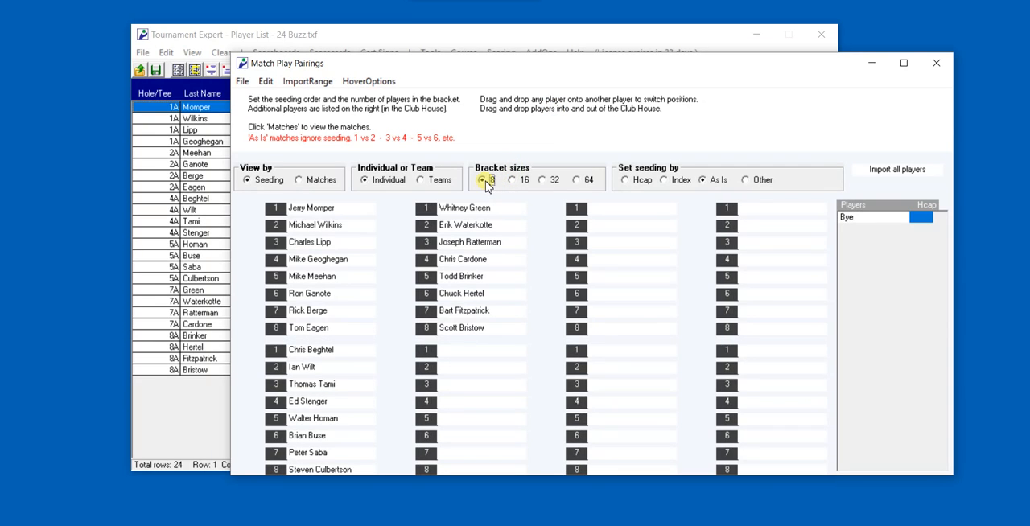
click(514, 179)
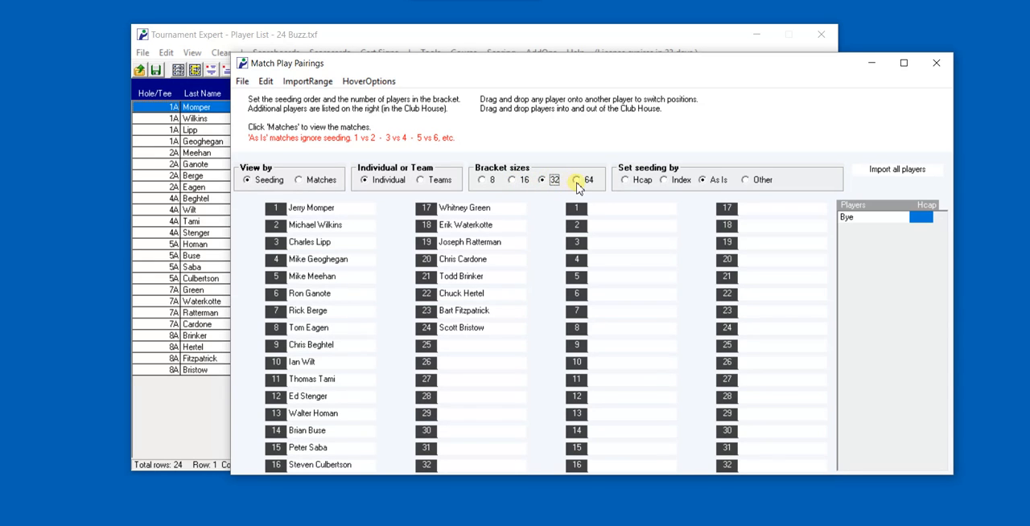
click(576, 178)
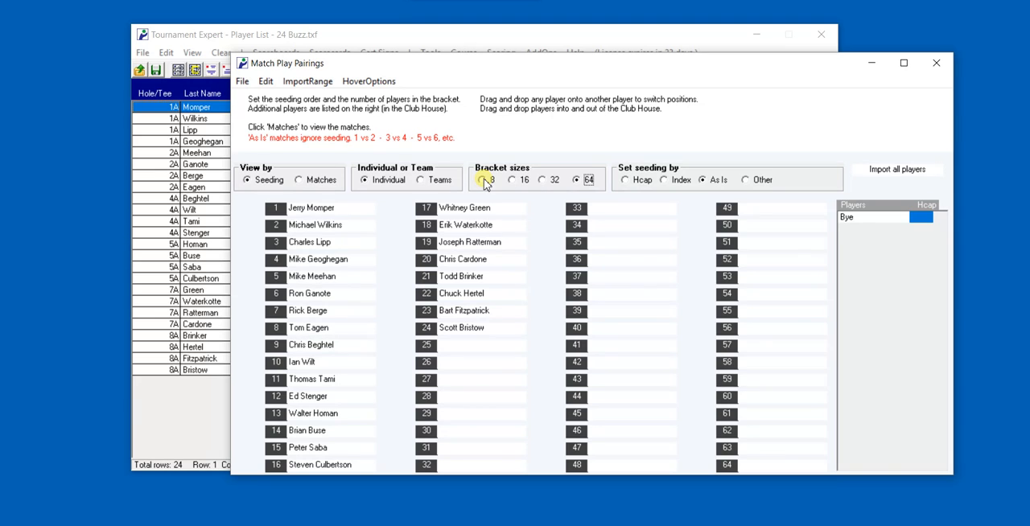
click(483, 179)
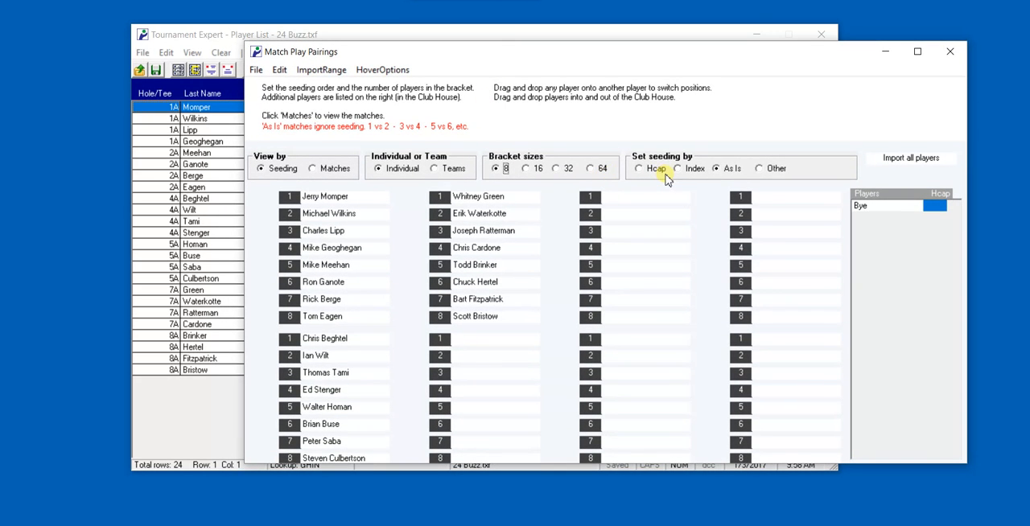
mouse_move(639, 167)
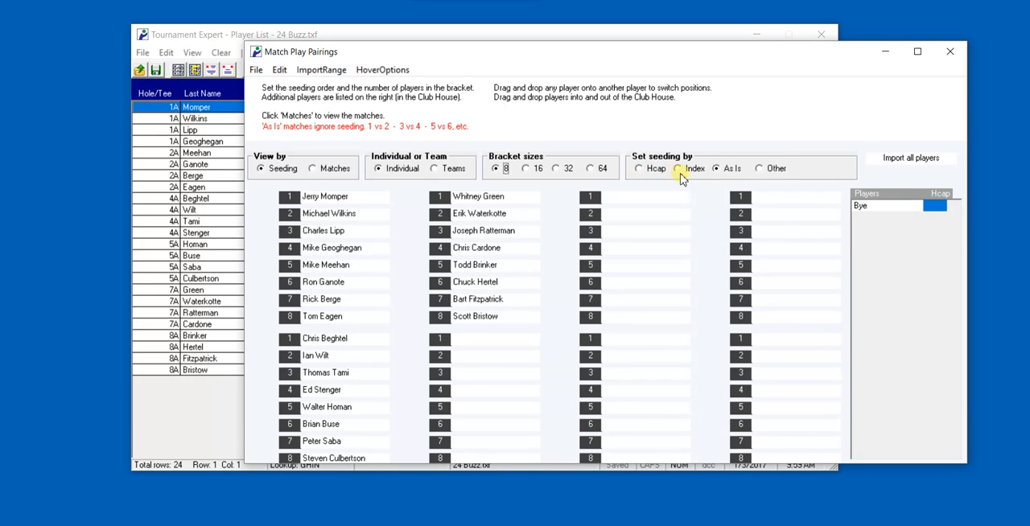
Step: Try entered-order and Other column seeding, then seed the brackets by handicap Index
click(716, 167)
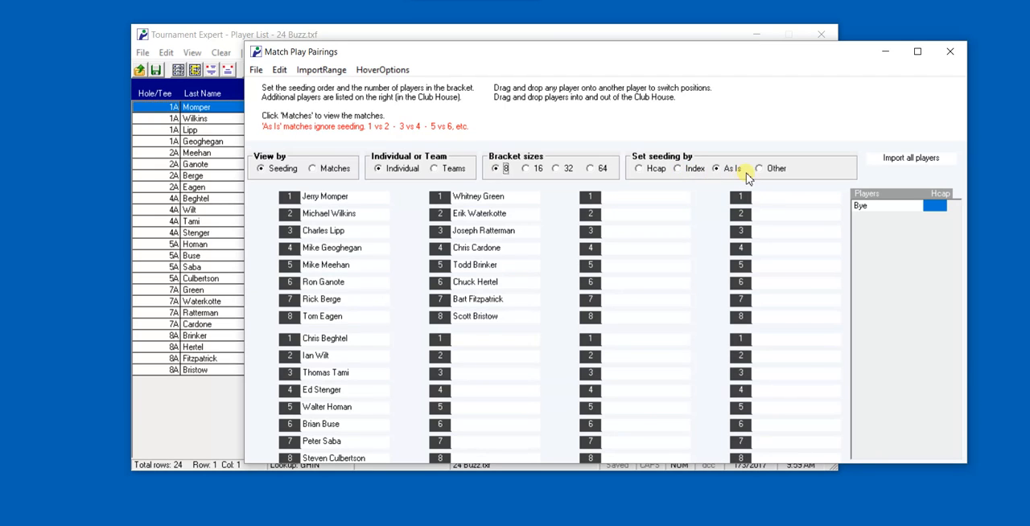
click(760, 168)
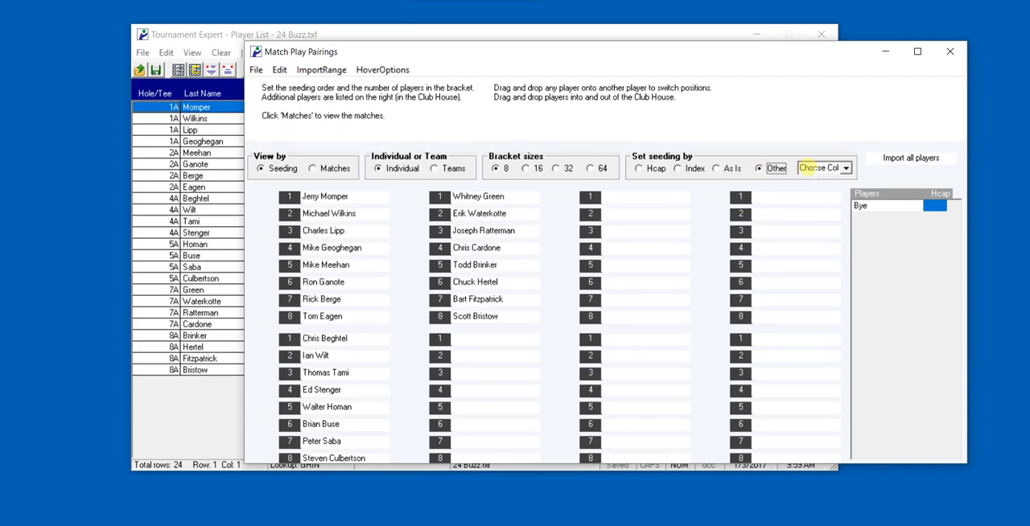
click(846, 167)
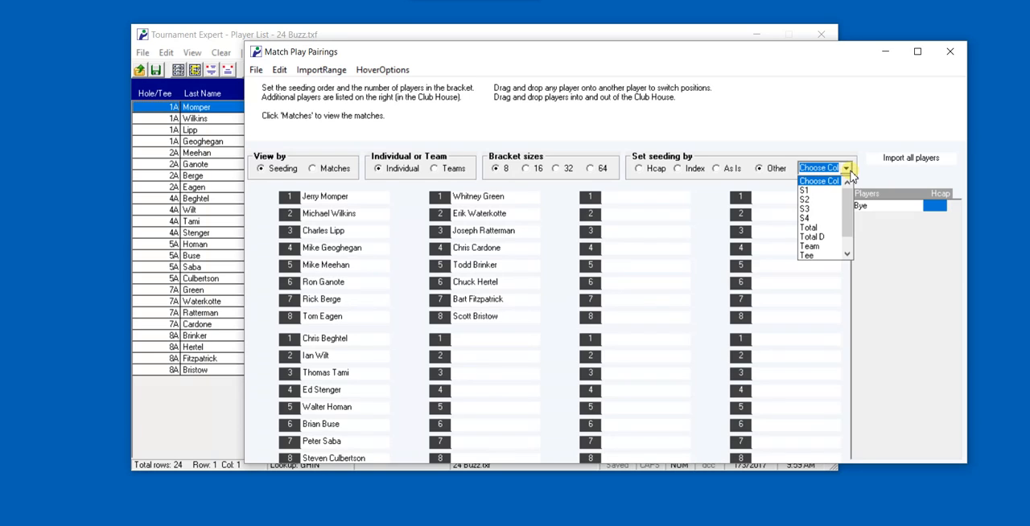
click(846, 167)
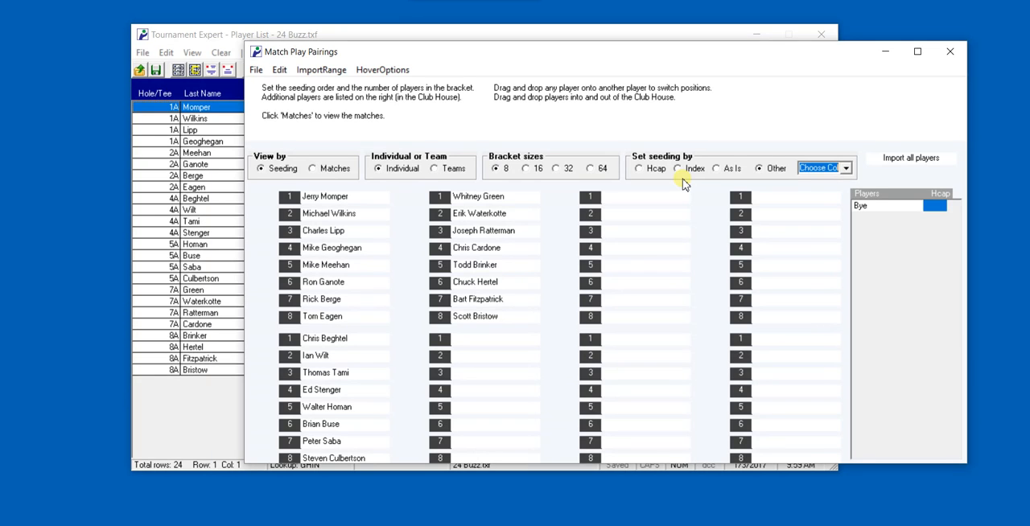
click(679, 168)
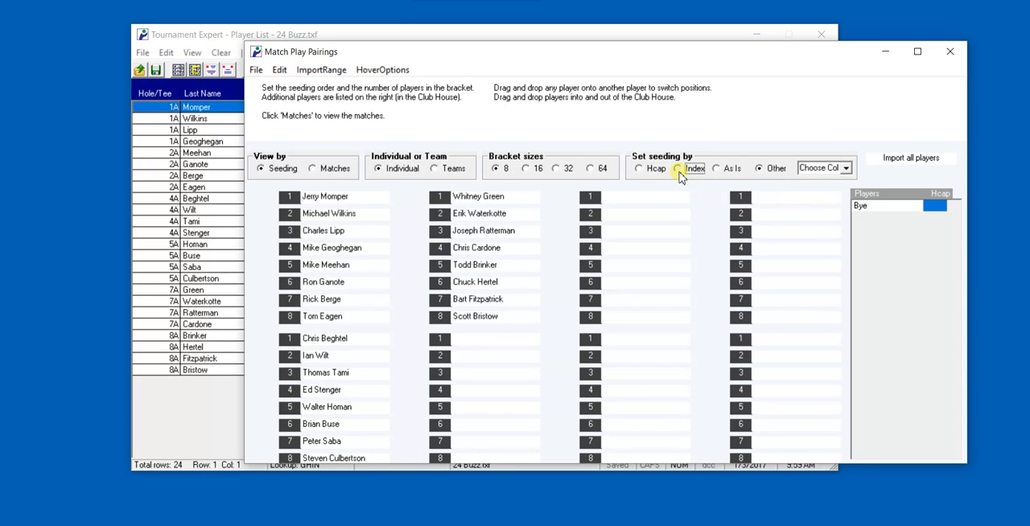
click(679, 167)
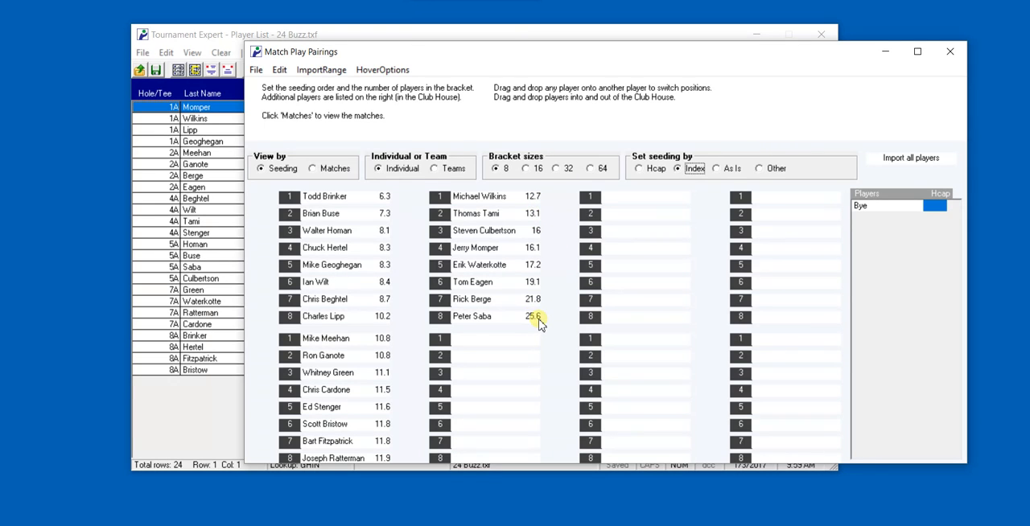
mouse_move(518, 282)
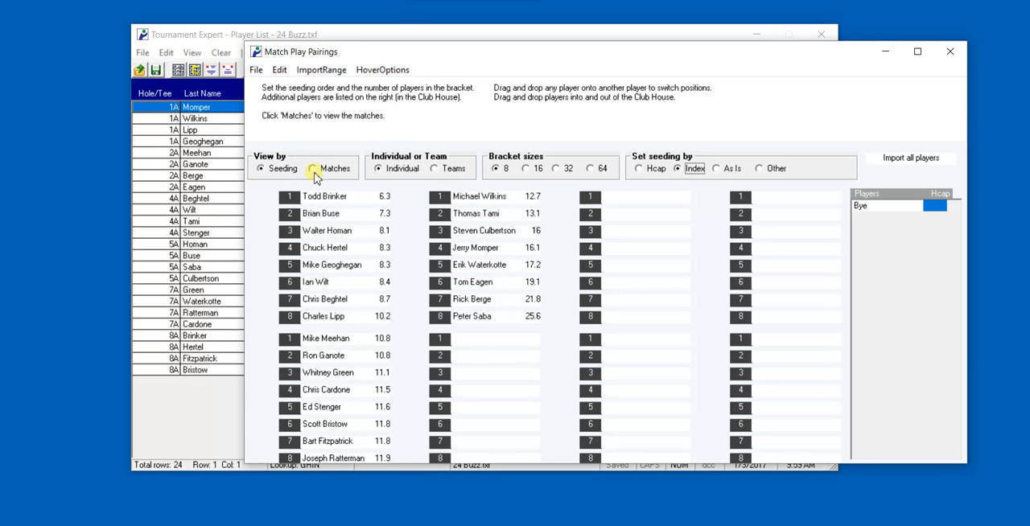
Step: View the brackets as head-to-head matches and bring up Assign Tee Times
click(314, 167)
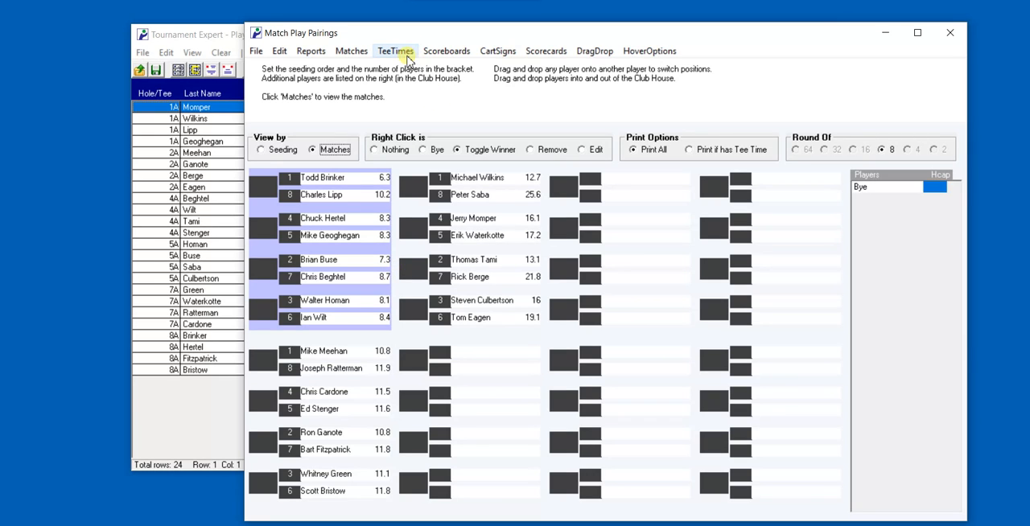
click(396, 52)
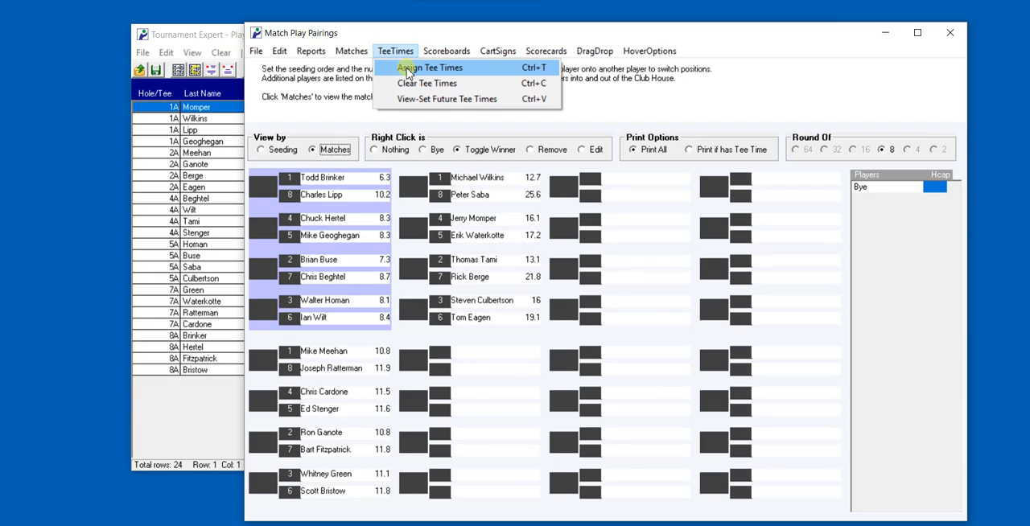
click(428, 68)
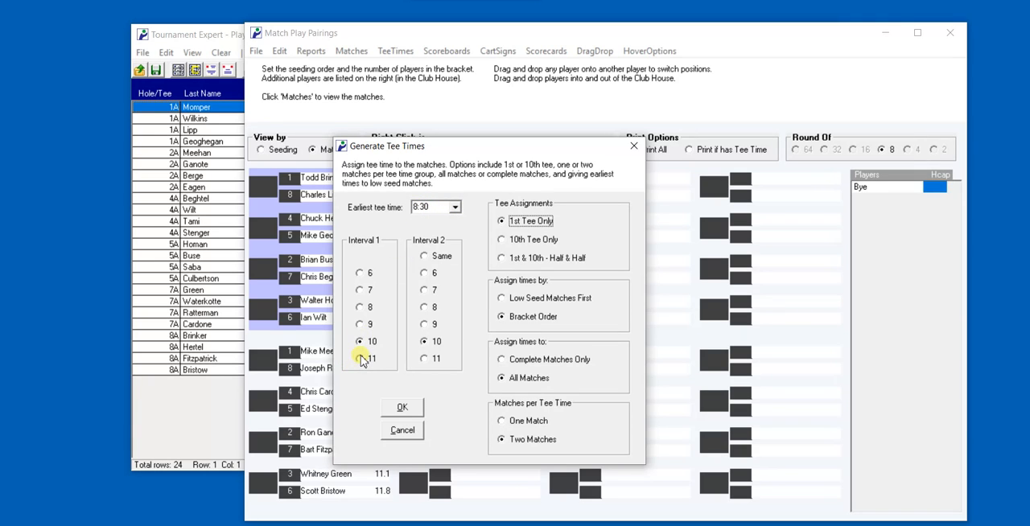
Step: Set a 10-minute interval and bracket order, keeping 1st tee only and two matches per time
click(361, 341)
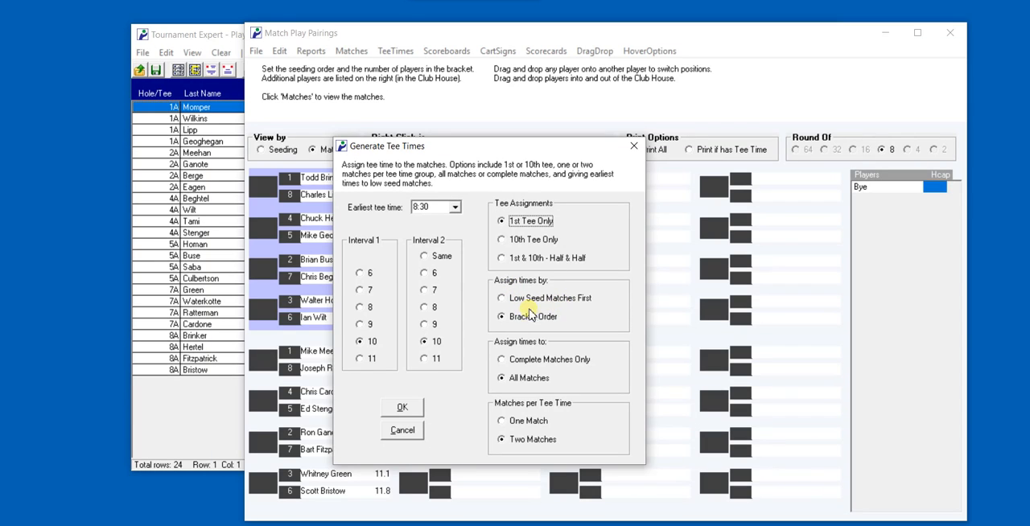
click(502, 316)
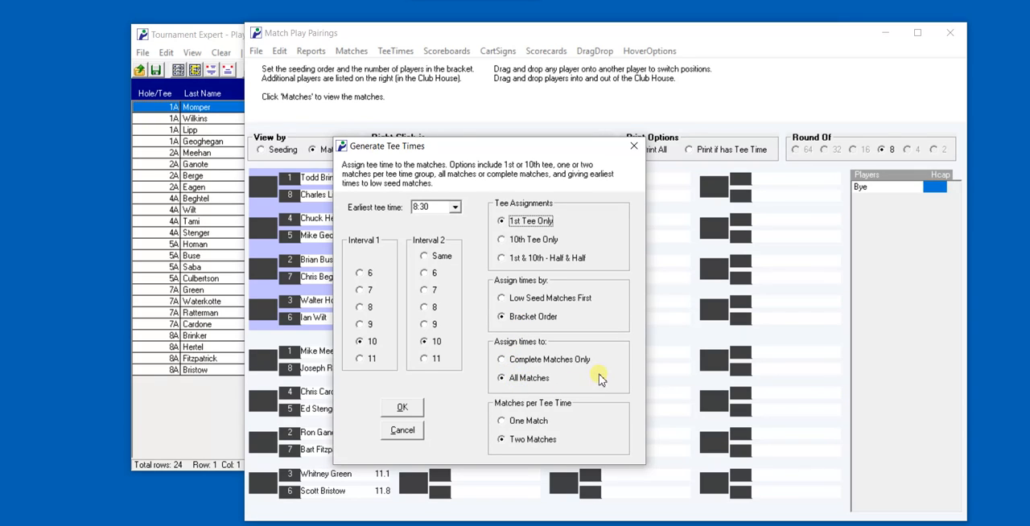
mouse_move(576, 380)
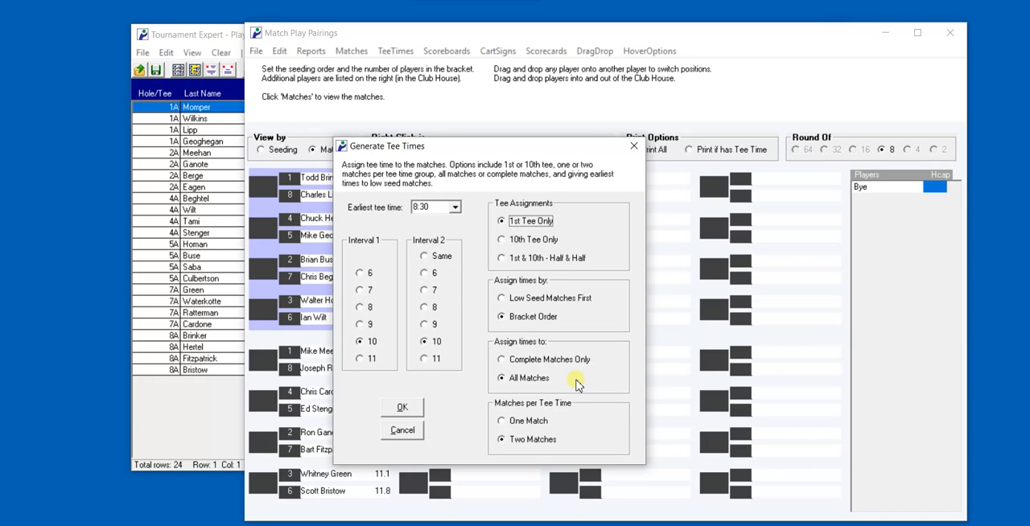
mouse_move(550, 412)
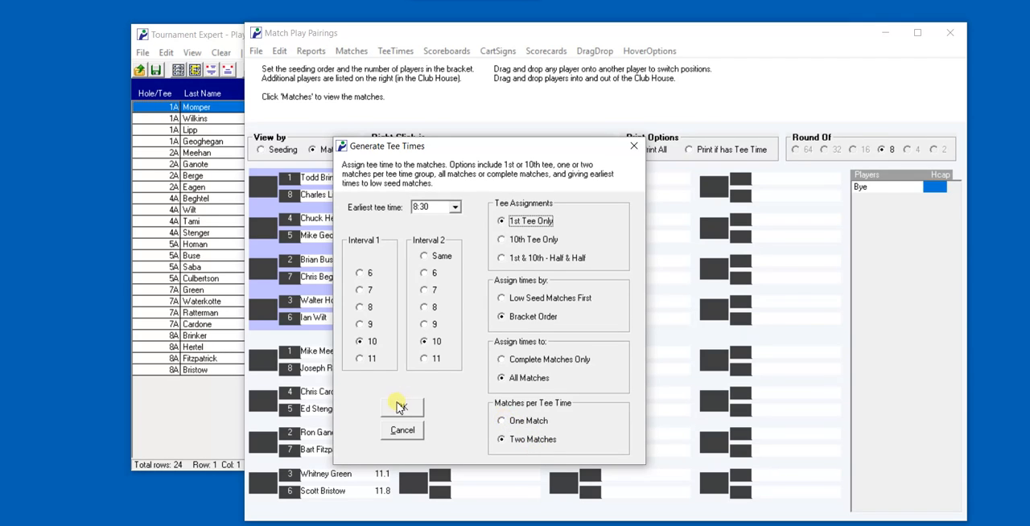
click(402, 405)
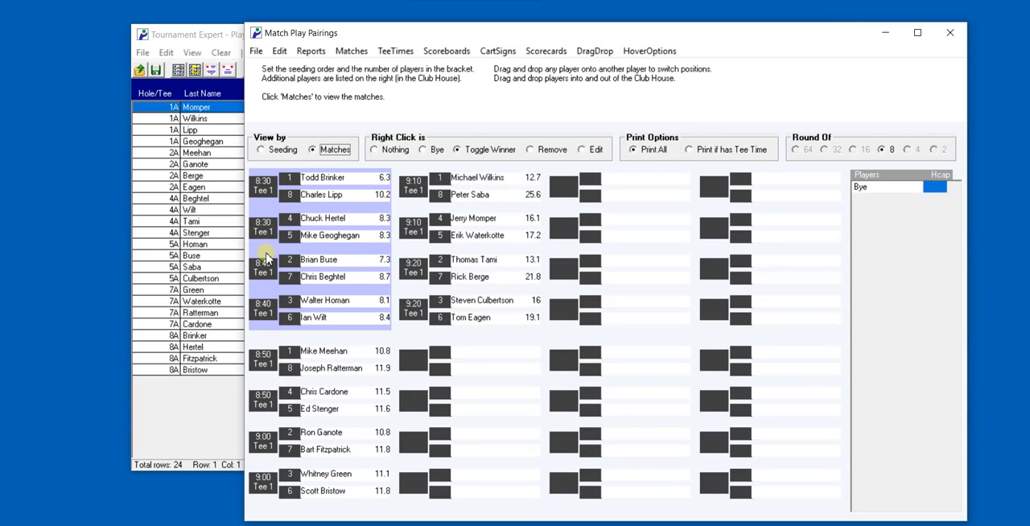
mouse_move(422, 332)
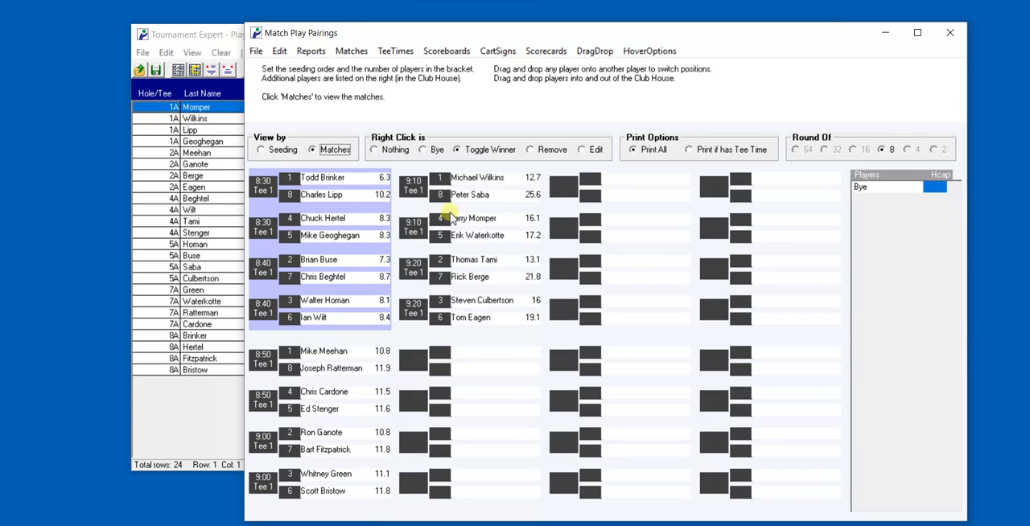
click(396, 51)
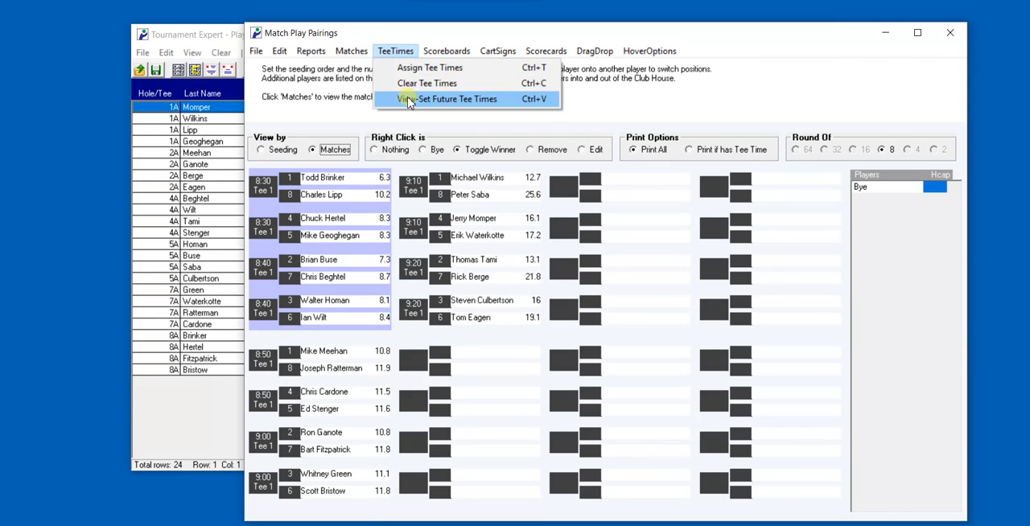
mouse_move(412, 100)
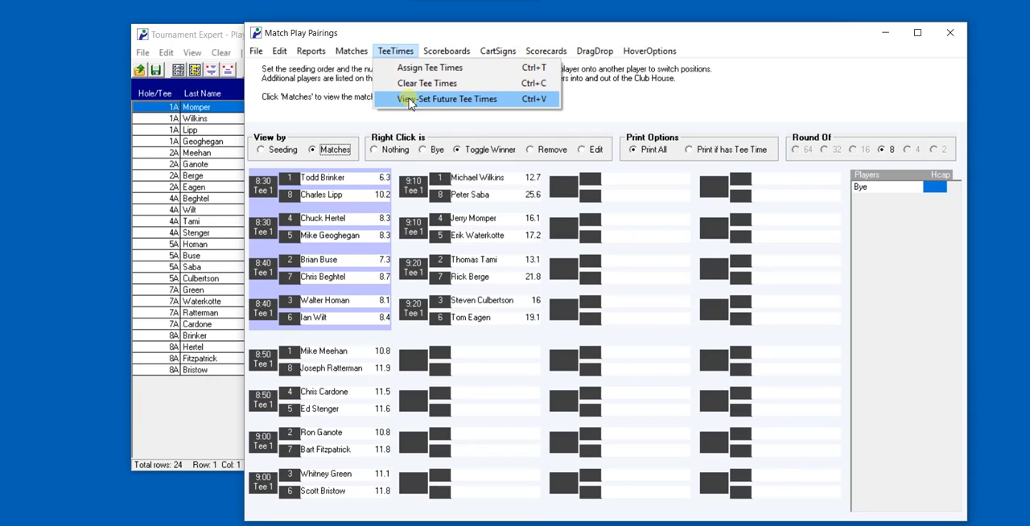
mouse_move(489, 99)
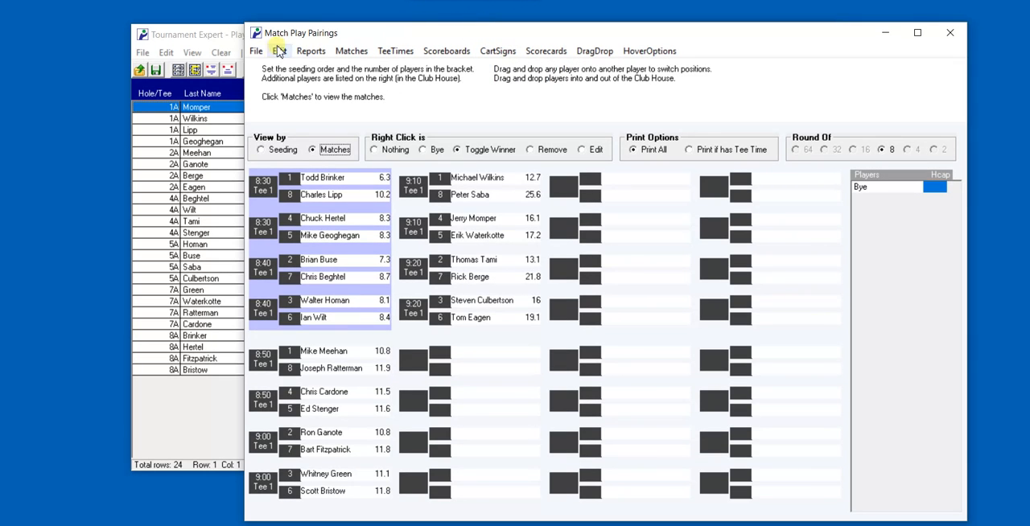
click(255, 51)
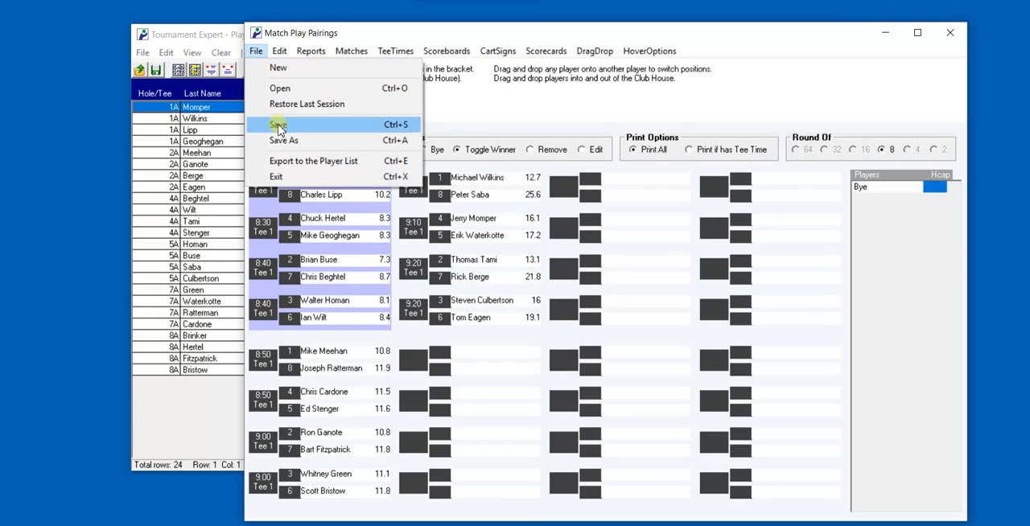
Step: Save the seeded bracket with tee times as a file named '24 Demo'
click(283, 140)
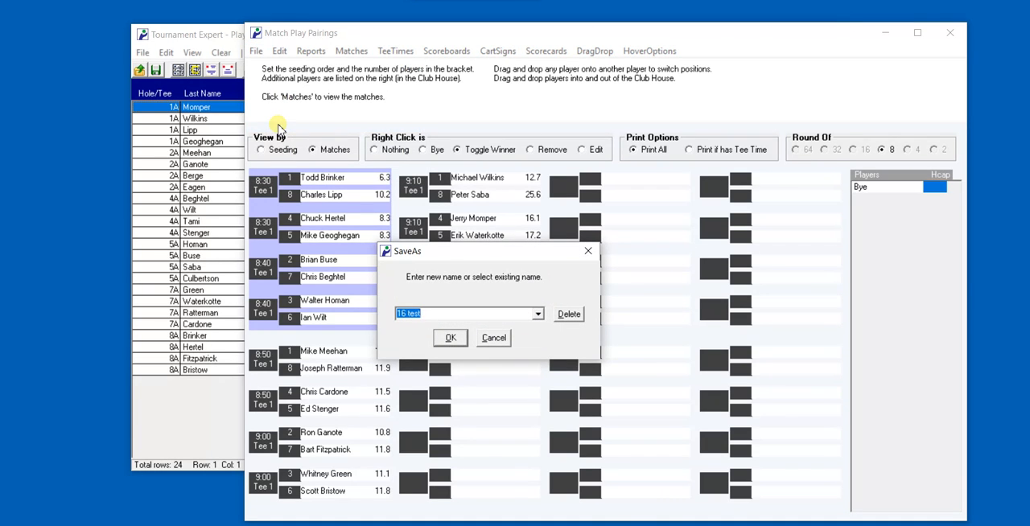
text(24 D)
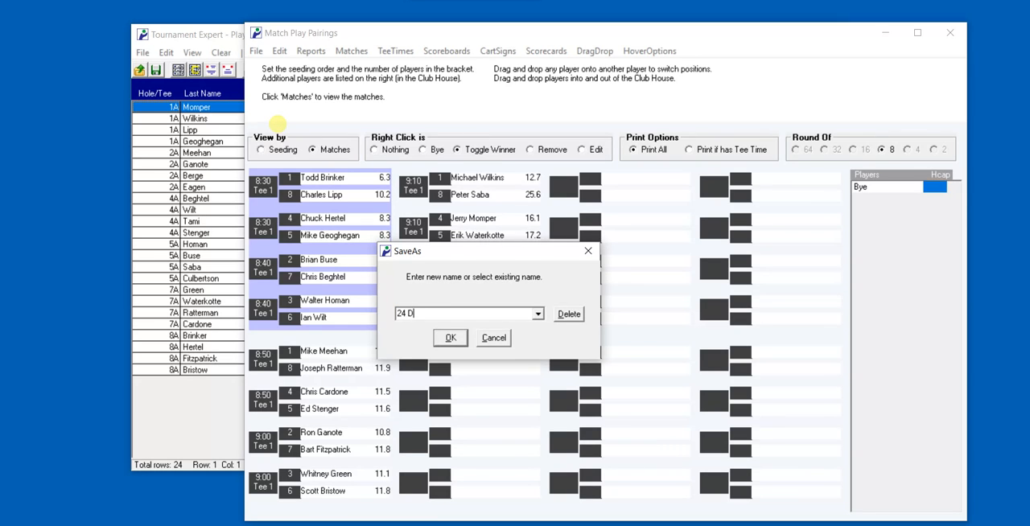
text(emo)
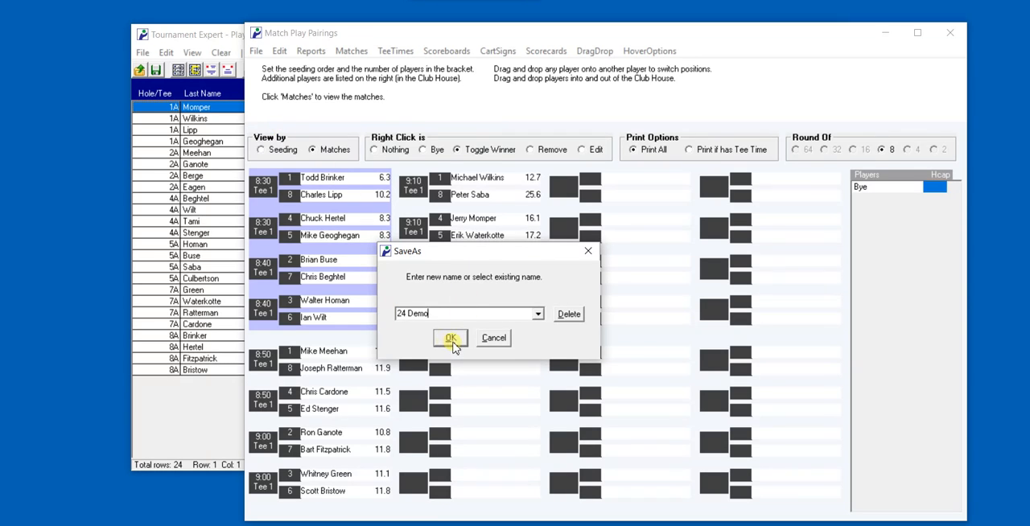
click(451, 338)
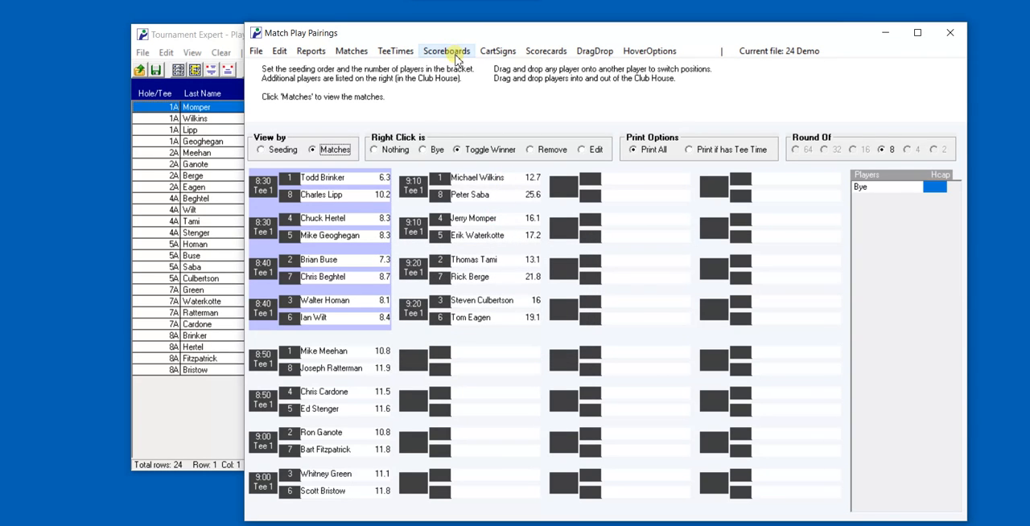
Step: Choose the All on One Page scoreboard layout from the Scoreboards menu
click(445, 51)
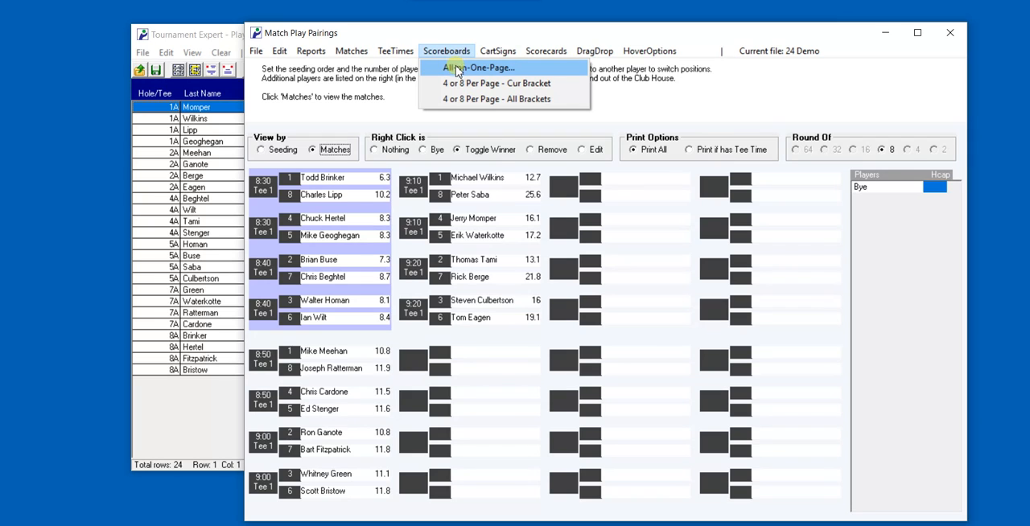
mouse_move(457, 74)
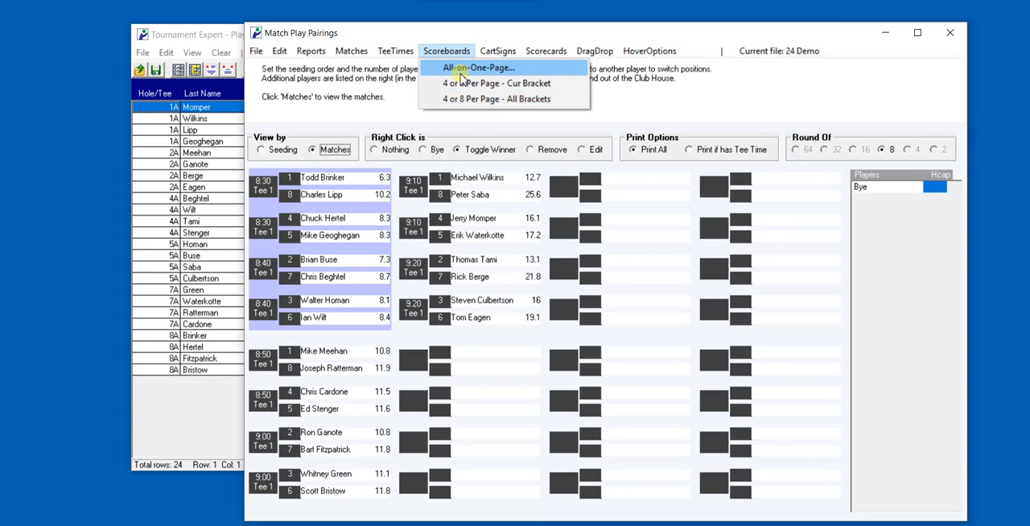
click(480, 67)
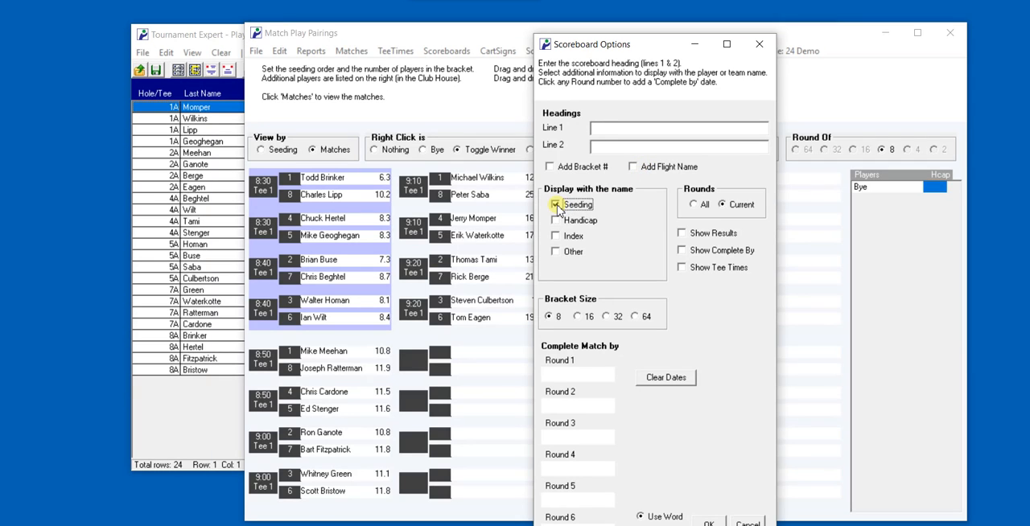
Step: Leave seeds off, toggle results, complete-by dates and tee times, pick a round date, and create the Word scoreboard
click(556, 218)
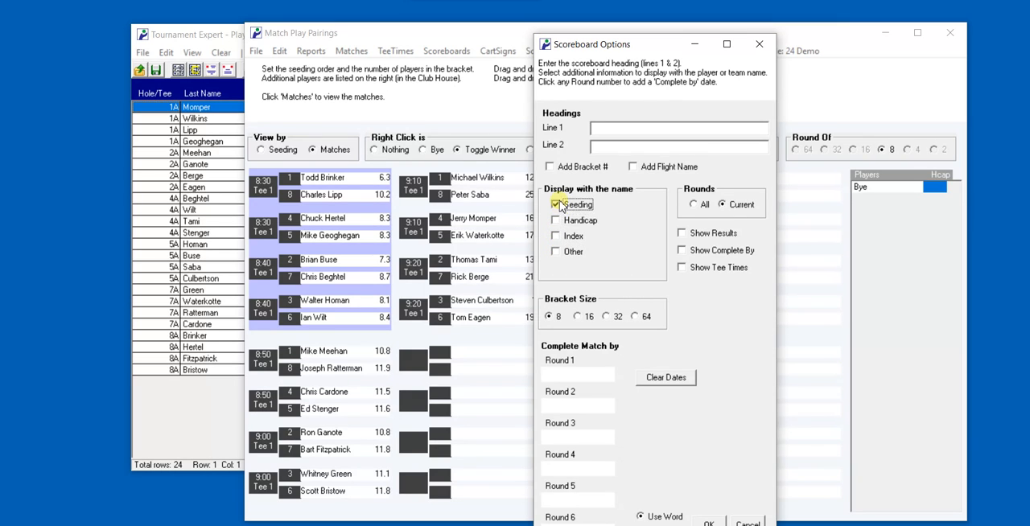
click(682, 234)
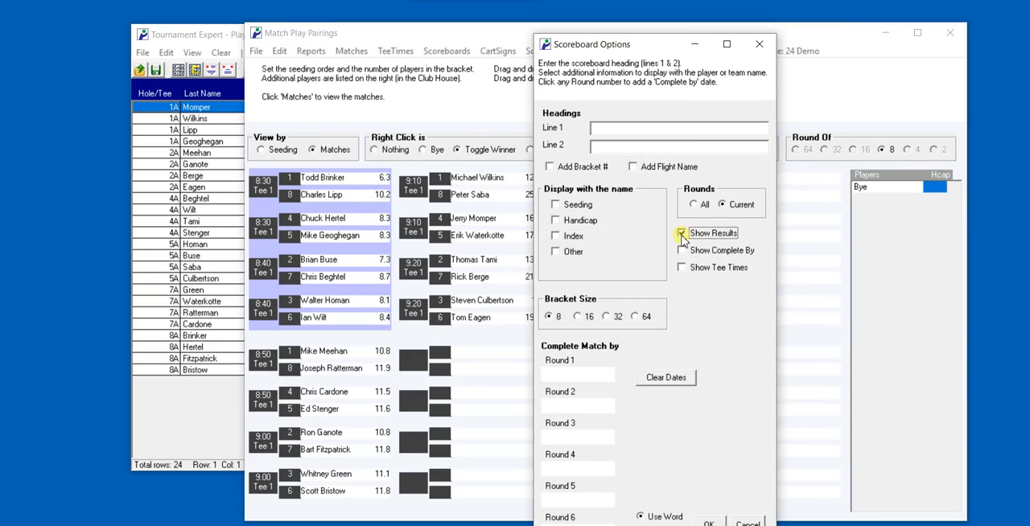
click(682, 249)
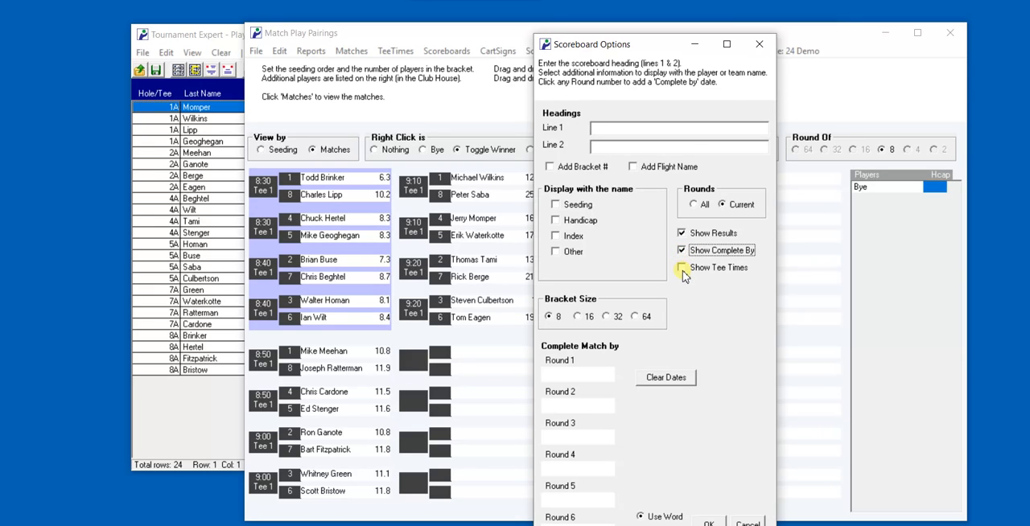
click(682, 267)
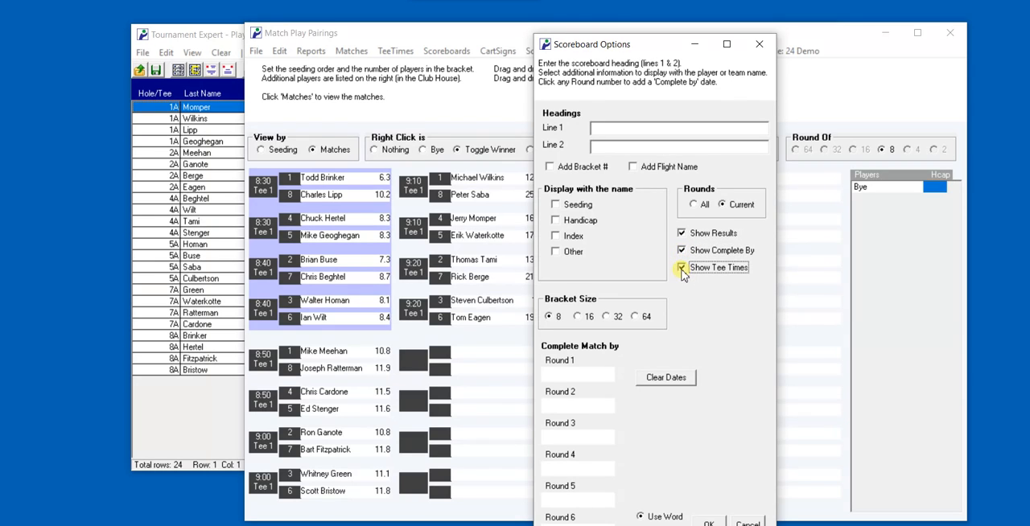
click(683, 268)
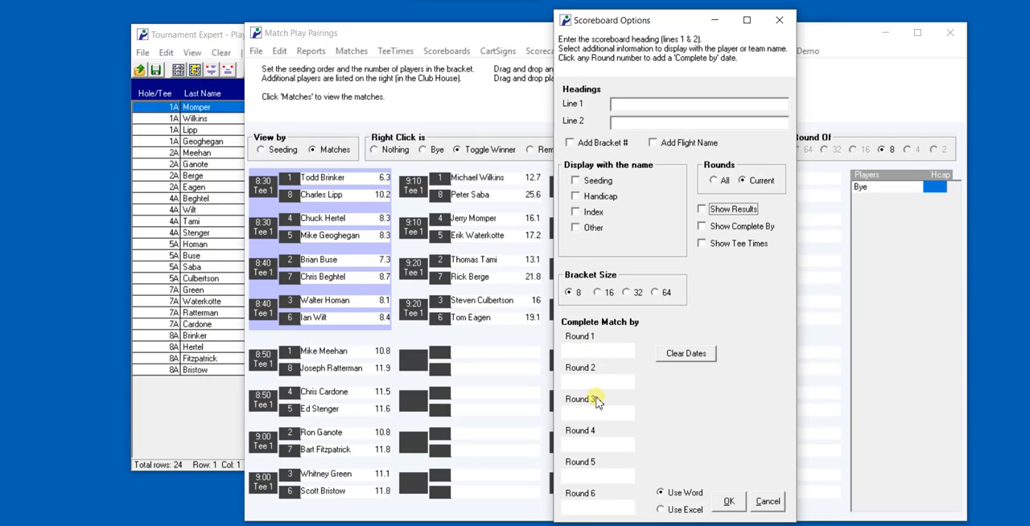
click(580, 399)
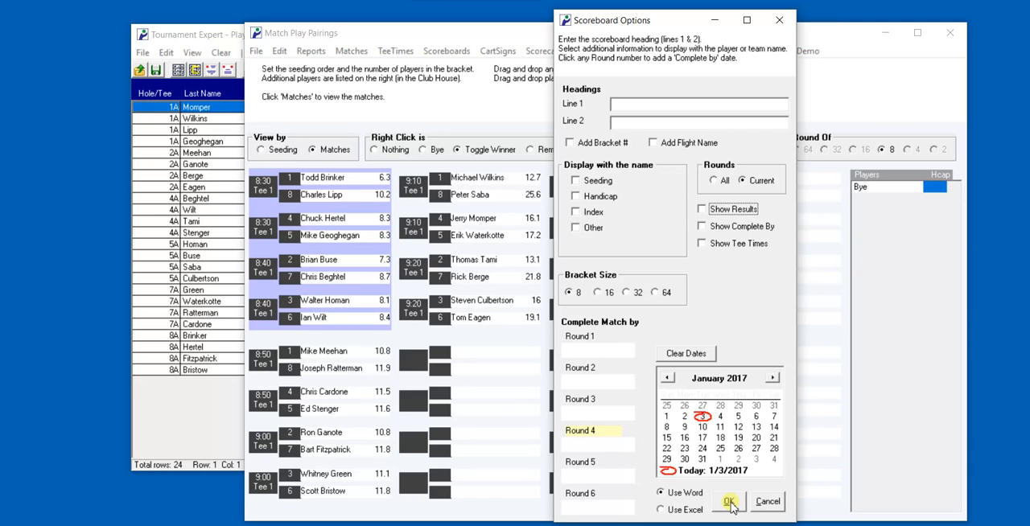
click(729, 502)
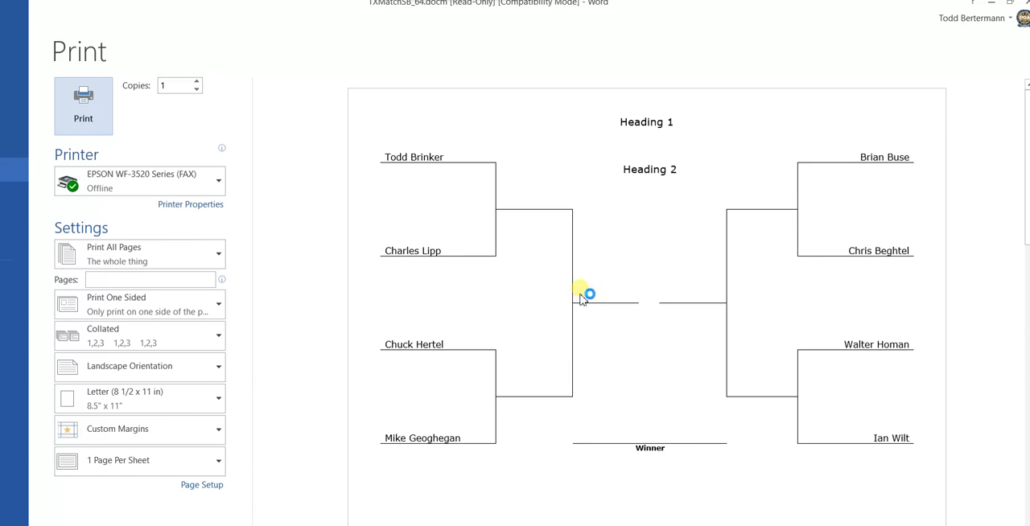
mouse_move(585, 175)
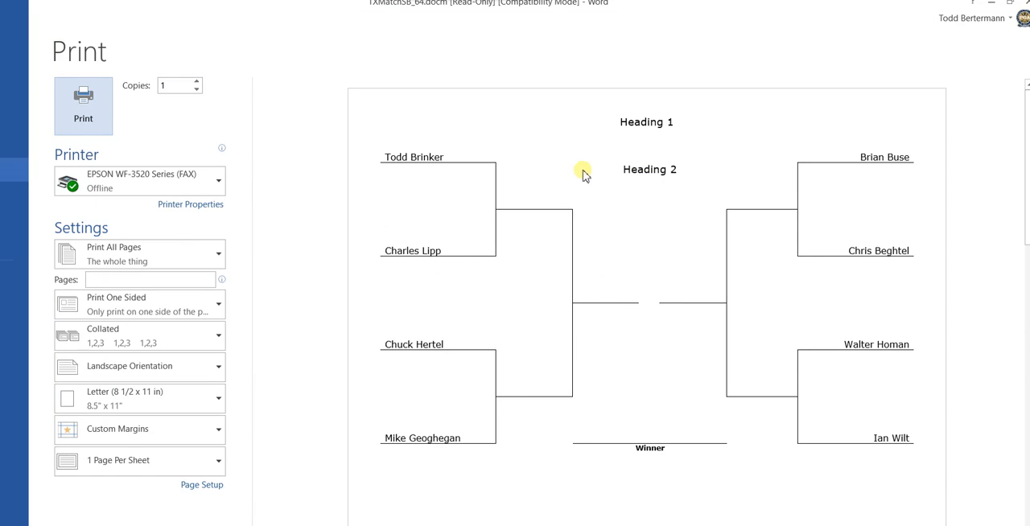
mouse_move(774, 197)
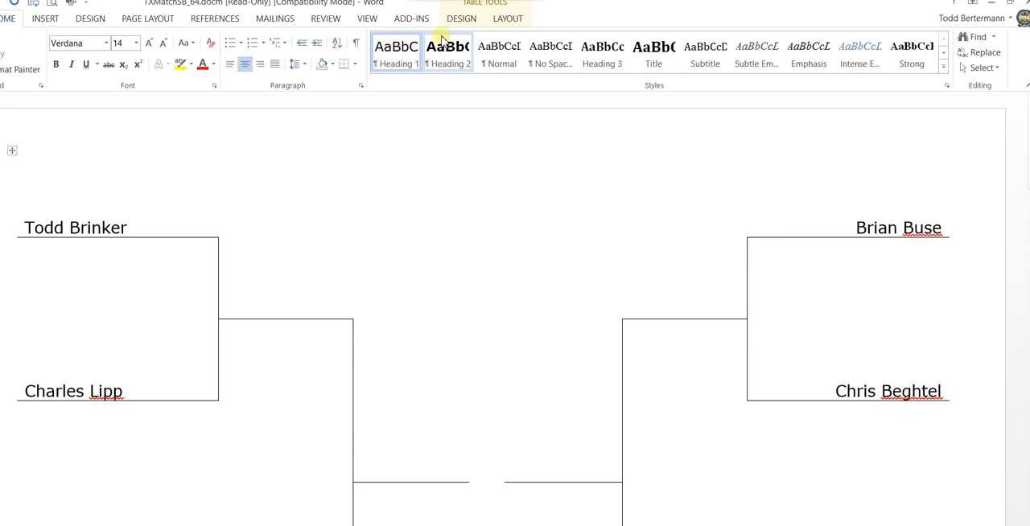
Step: Apply a green wreath watermark from the Add-ins WaterMarks command behind the scoreboard
click(412, 18)
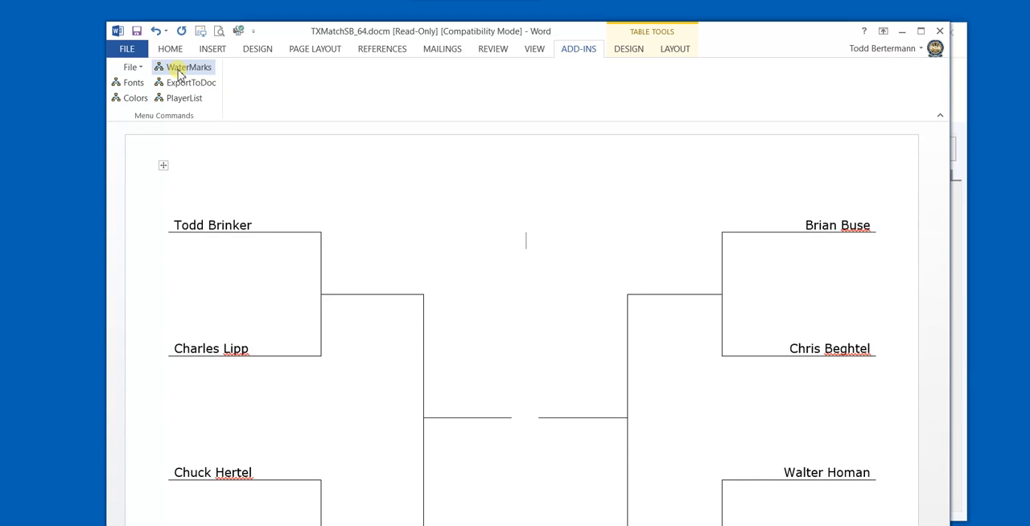
click(190, 67)
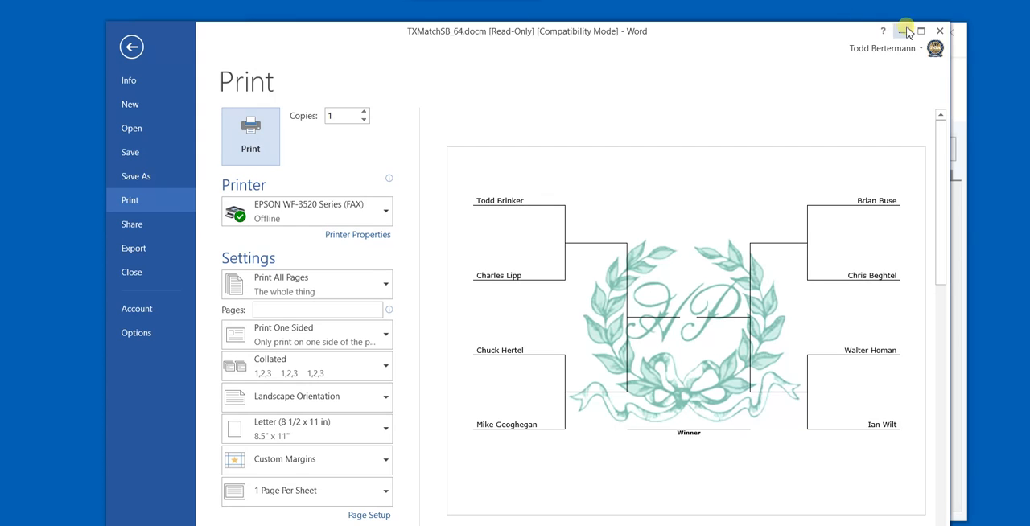
mouse_move(939, 31)
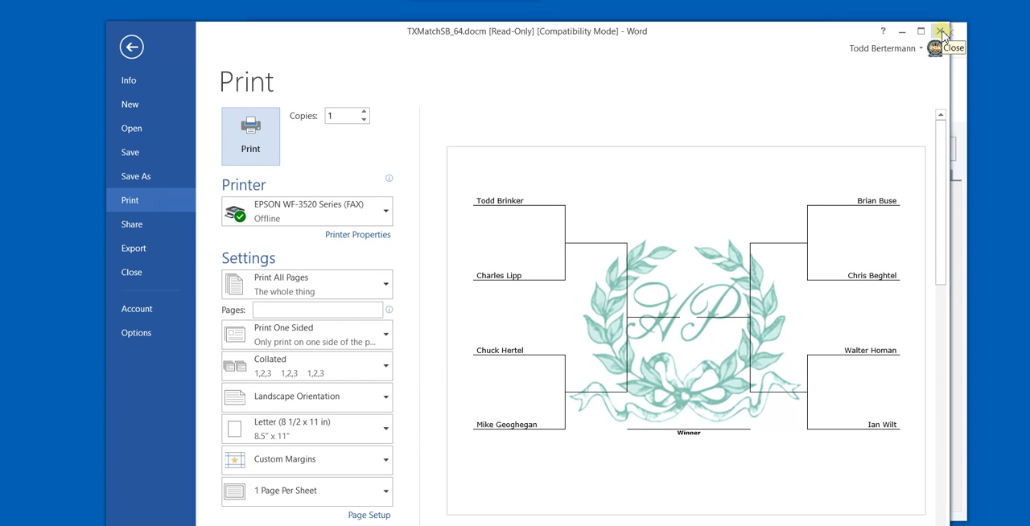
mouse_move(941, 32)
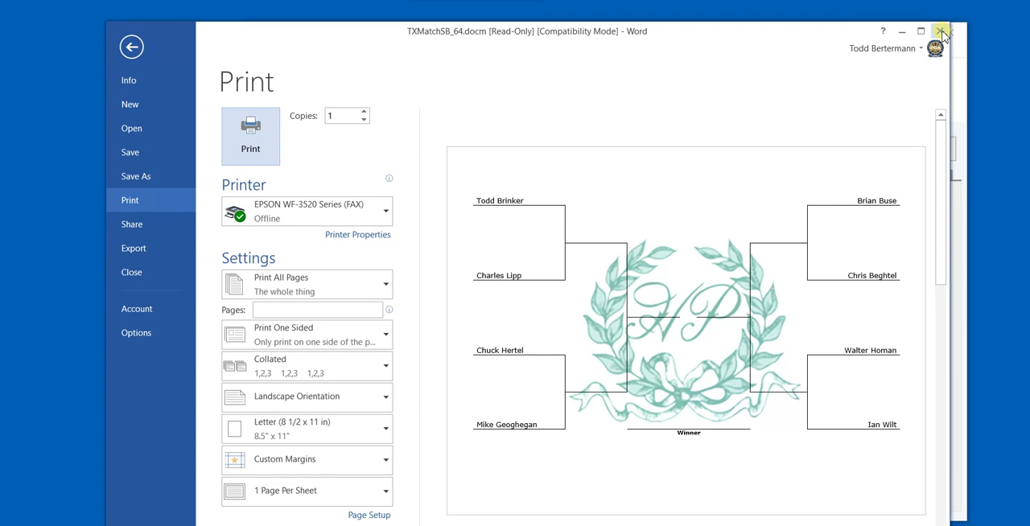
mouse_move(771, 473)
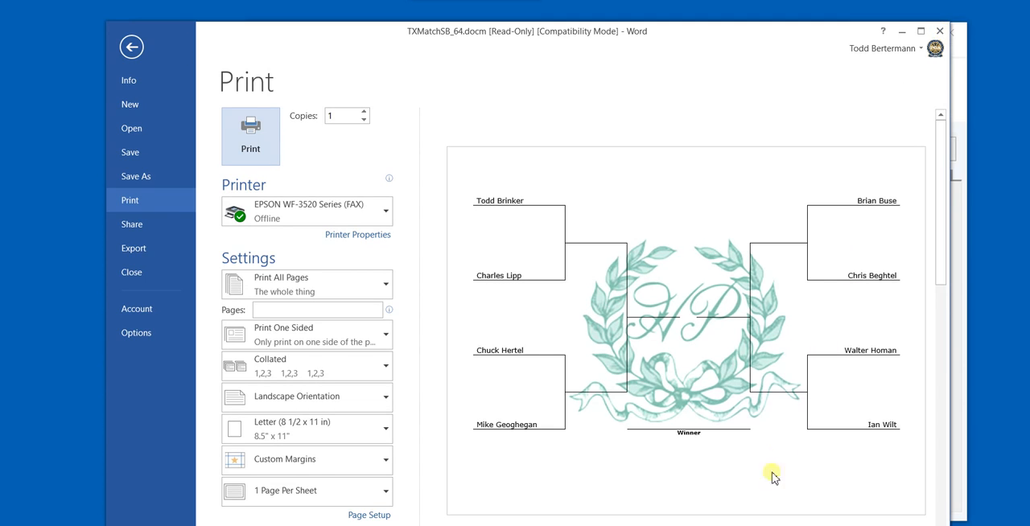
mouse_move(771, 473)
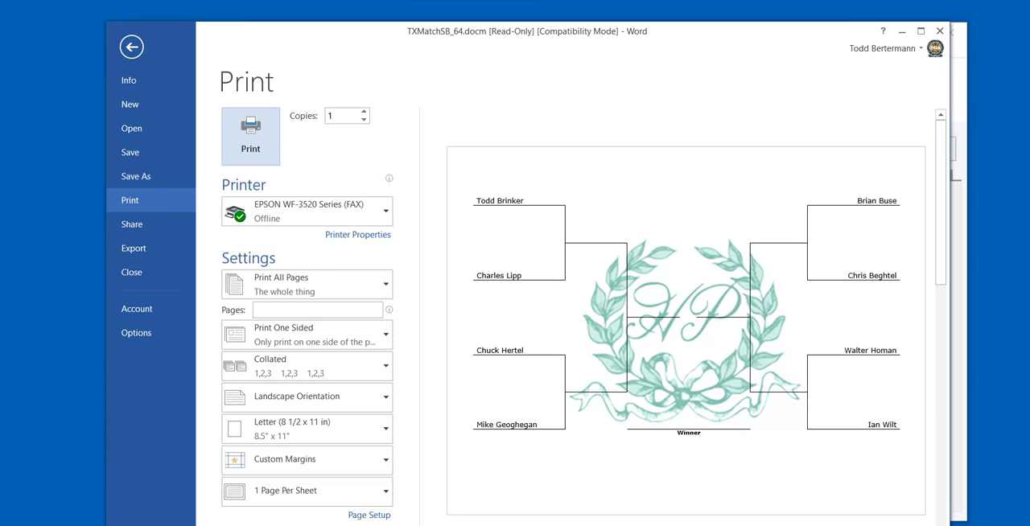